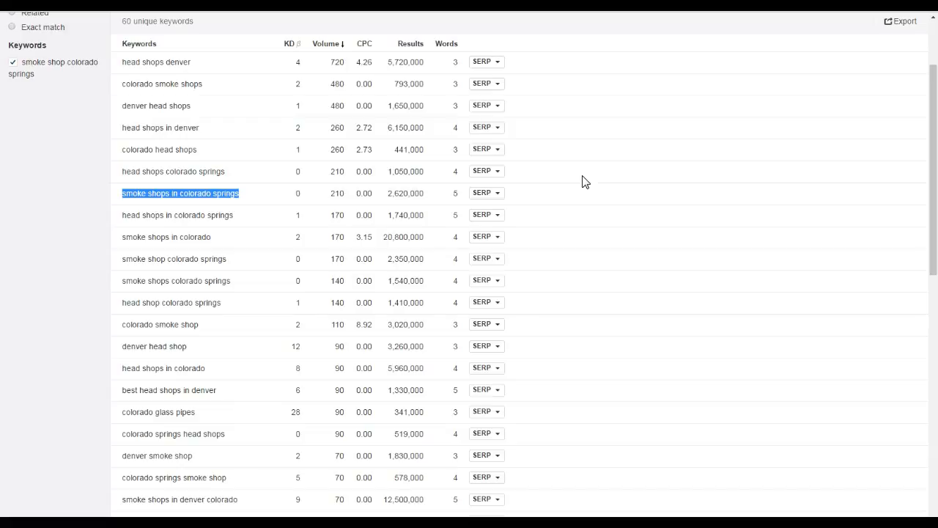
mouse_move(616, 119)
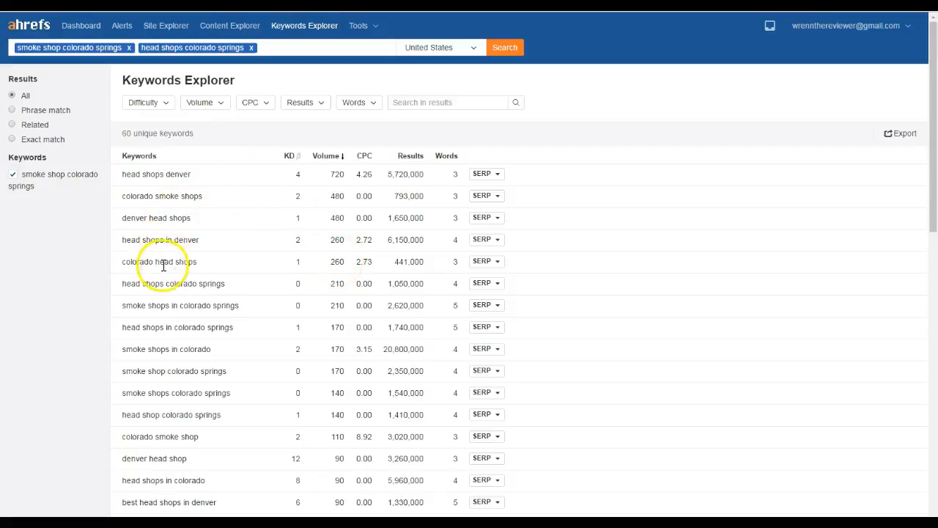
mouse_move(189, 249)
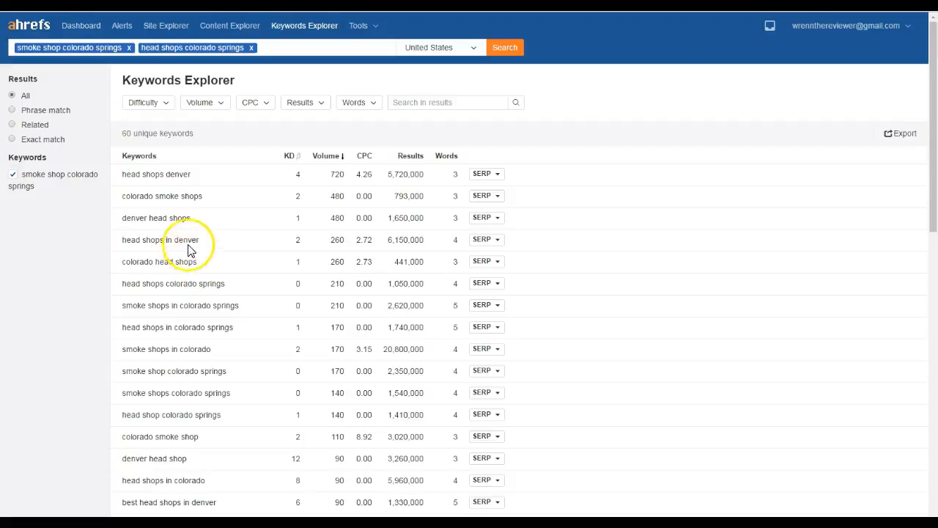
mouse_move(160, 261)
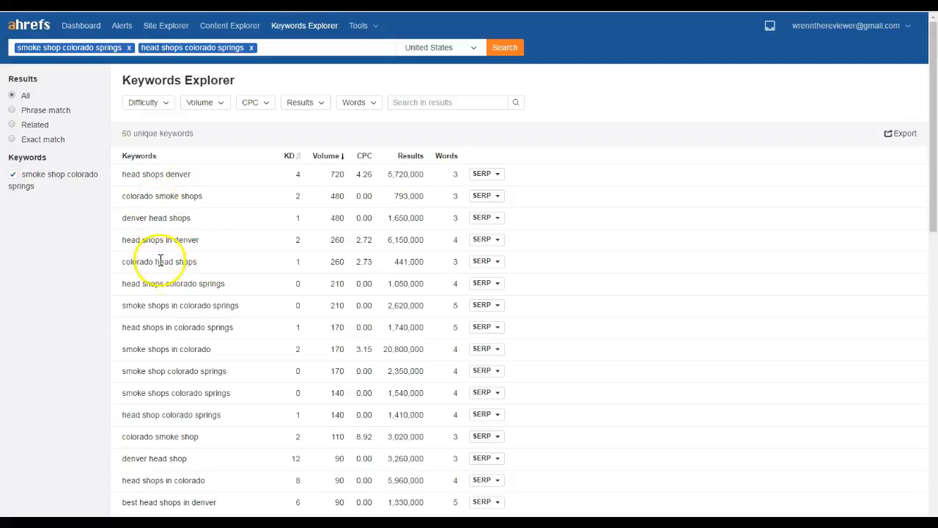
mouse_move(164, 318)
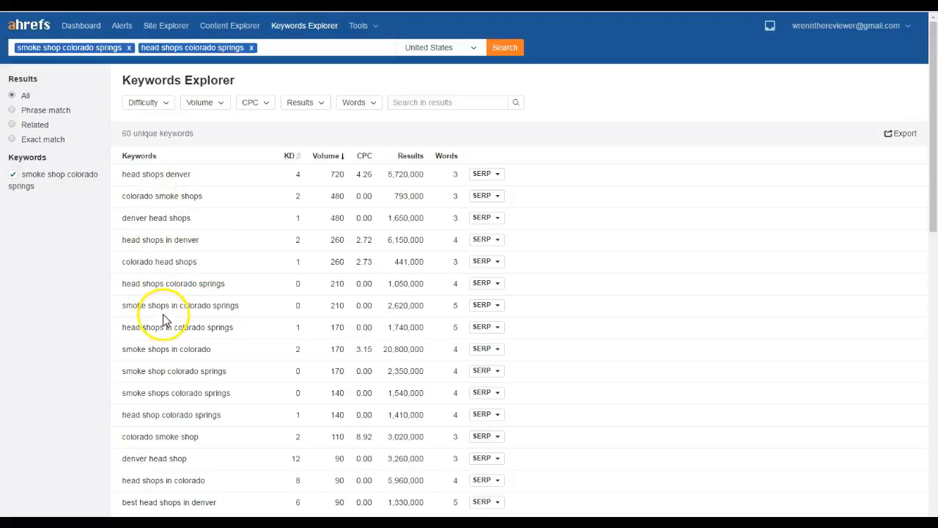
mouse_move(206, 405)
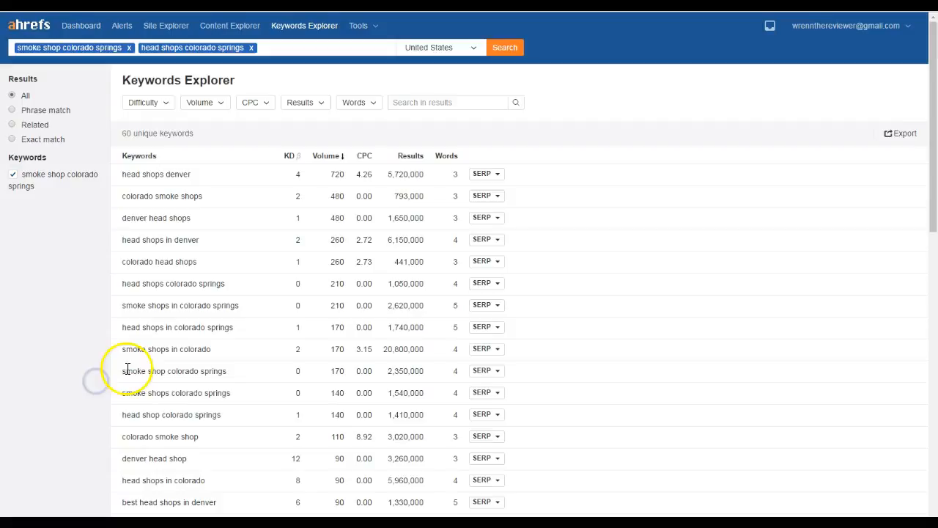
mouse_move(354, 373)
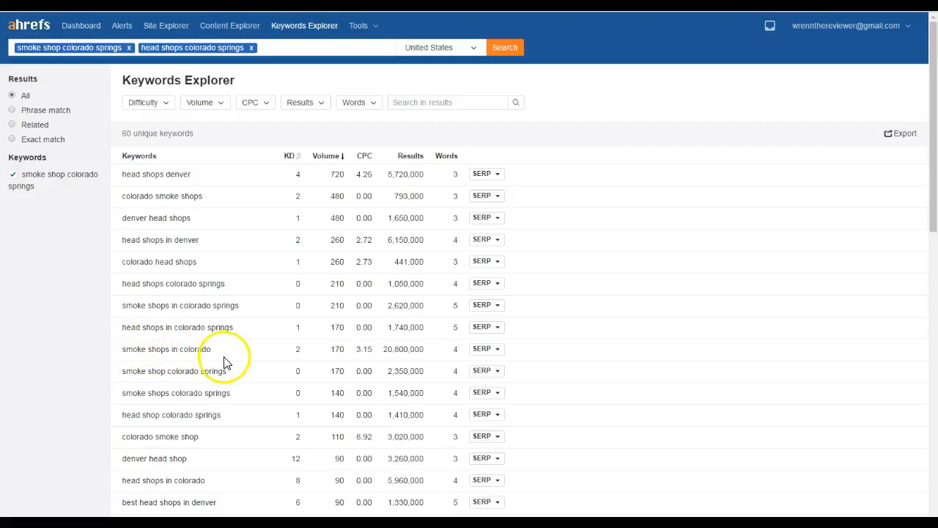
- Highlight the 170 searches, then scroll Google's smoke shop results to Myxed Up Creations' myxedup.com
double_click(329, 348)
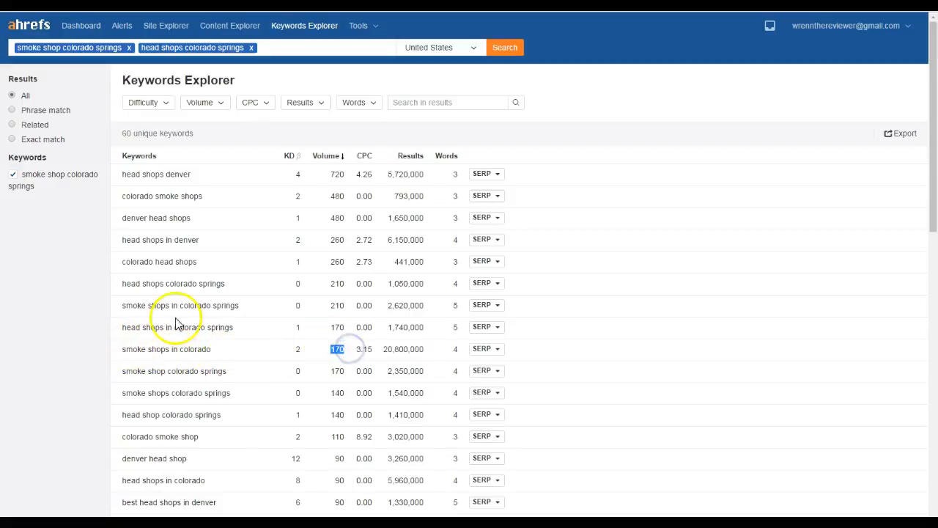
scroll(down, 3)
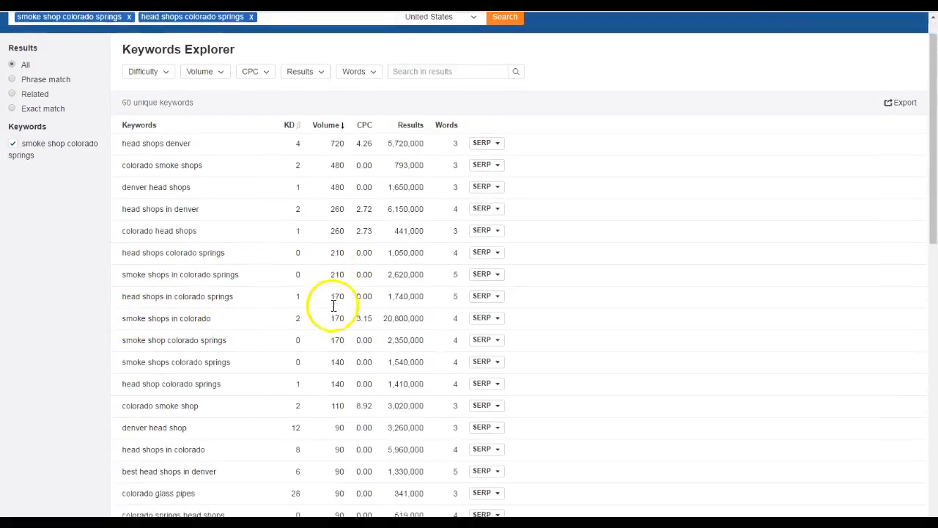
scroll(down, 3)
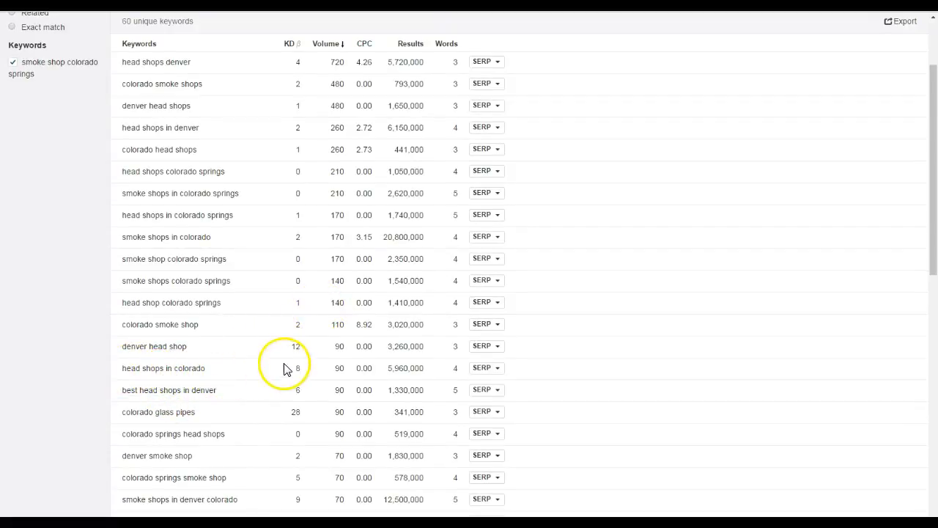
scroll(down, 3)
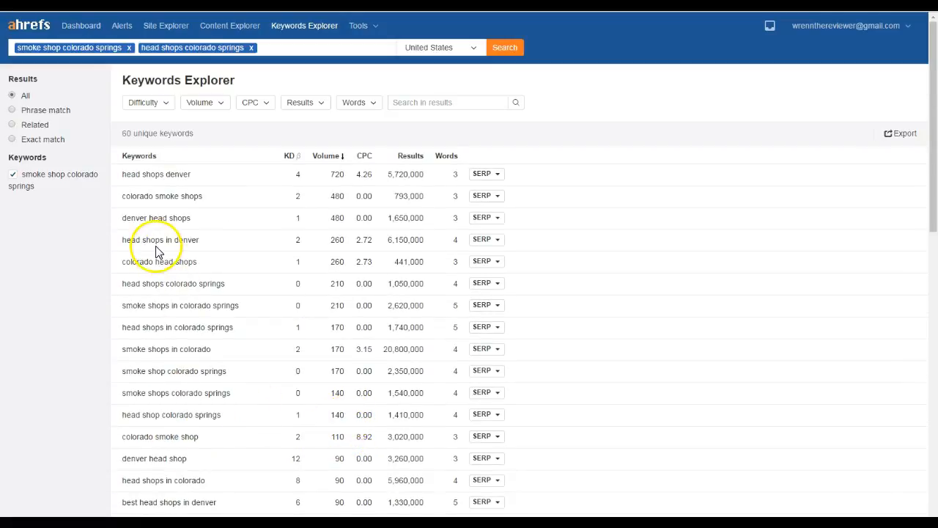
mouse_move(142, 236)
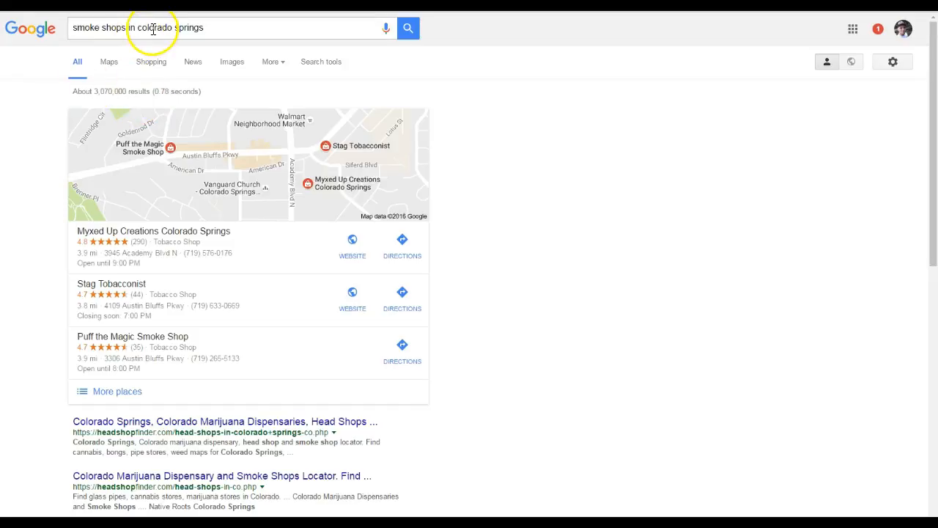
mouse_move(326, 262)
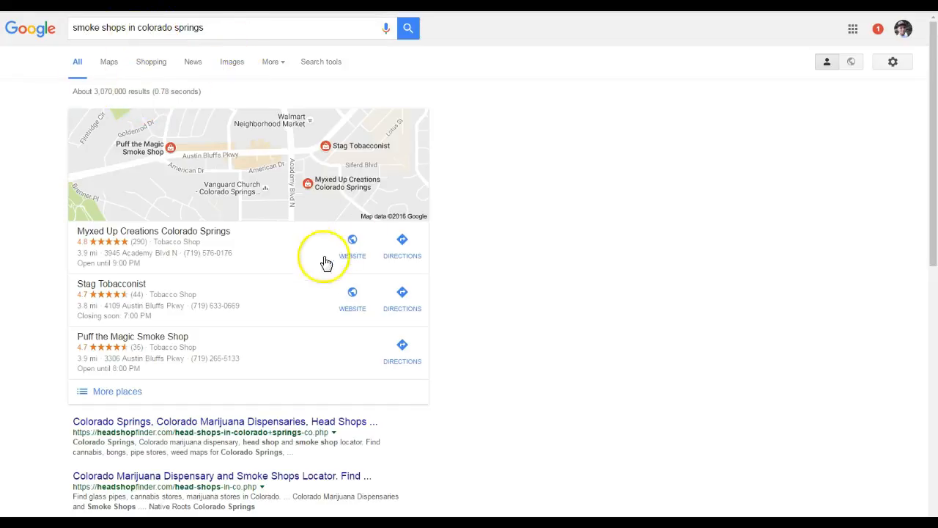
scroll(down, 3)
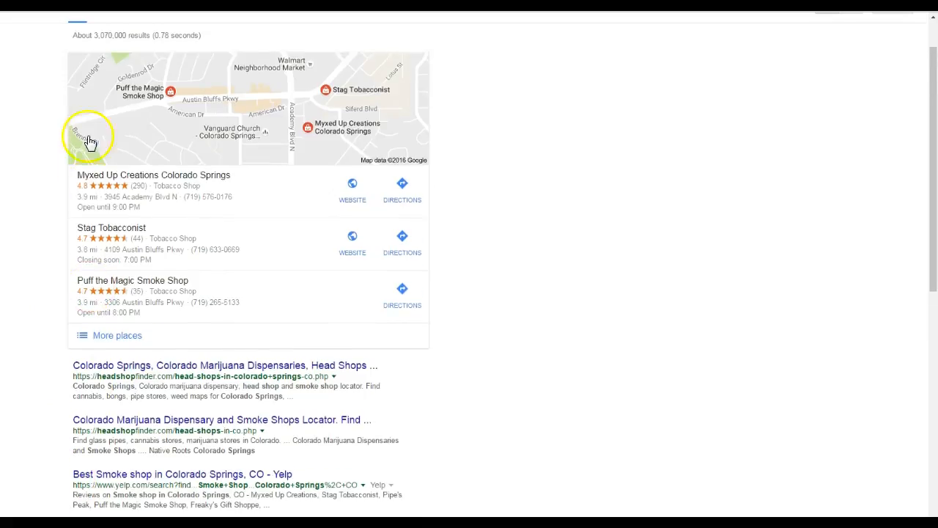
scroll(down, 3)
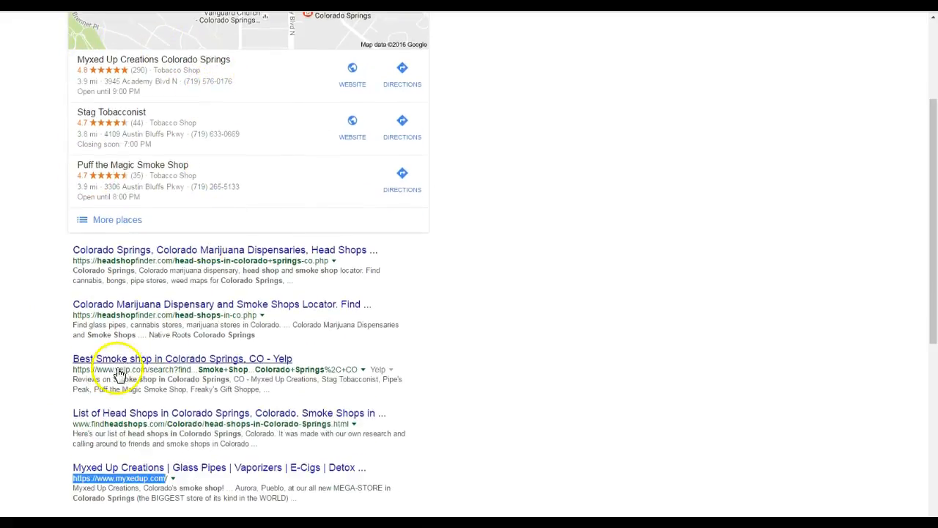
scroll(down, 3)
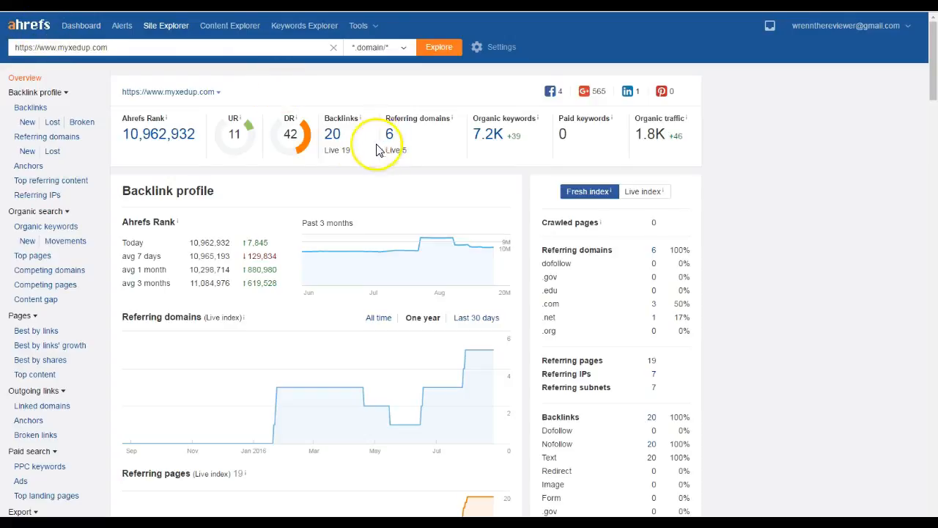
- Review myxedup.com's backlink charts (19 backlinks, 5 referring domains), then return to the Ahrefs Dashboard
scroll(down, 3)
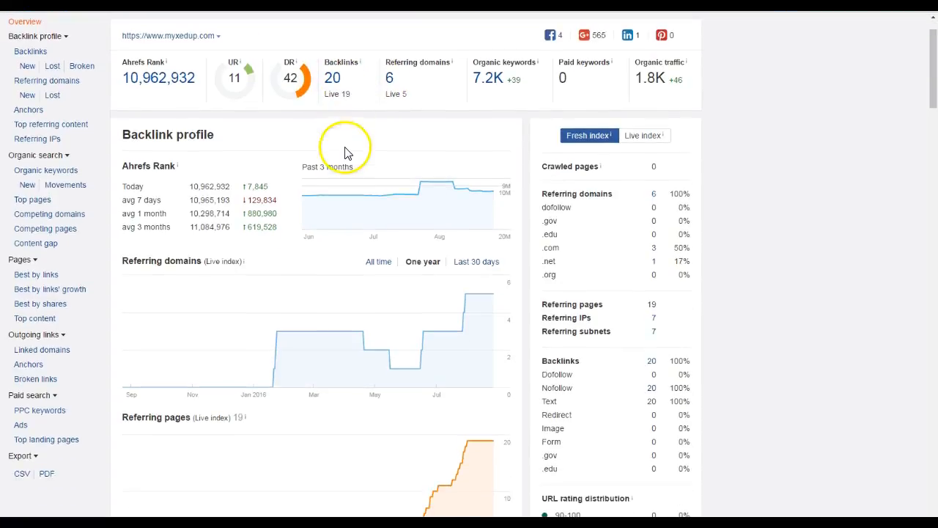
scroll(down, 3)
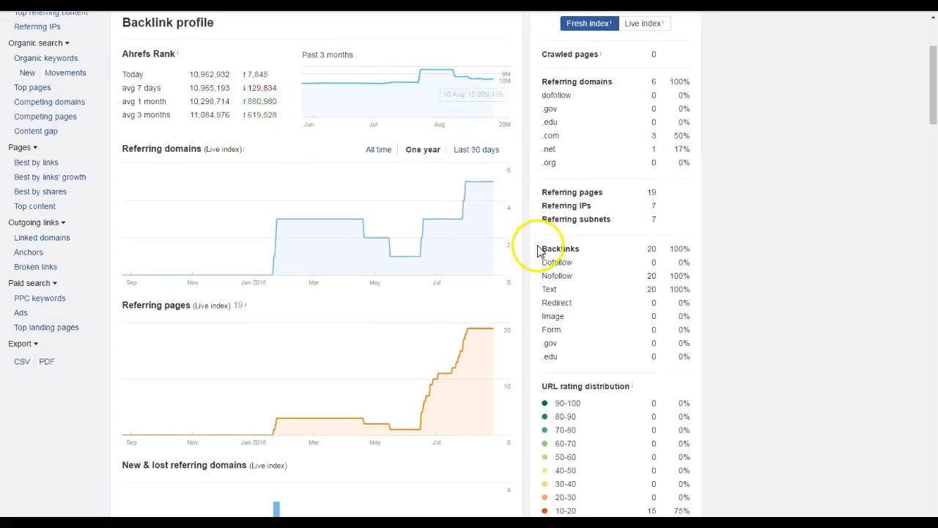
scroll(down, 3)
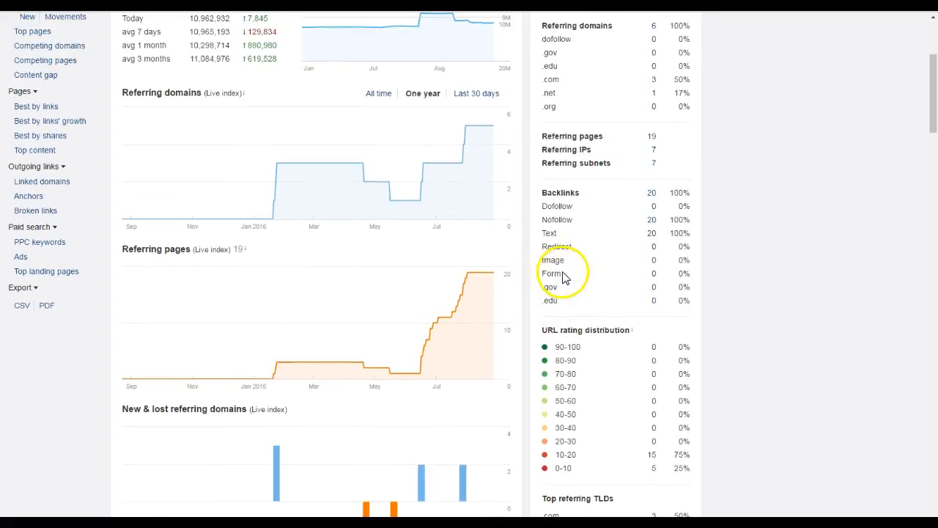
mouse_move(718, 500)
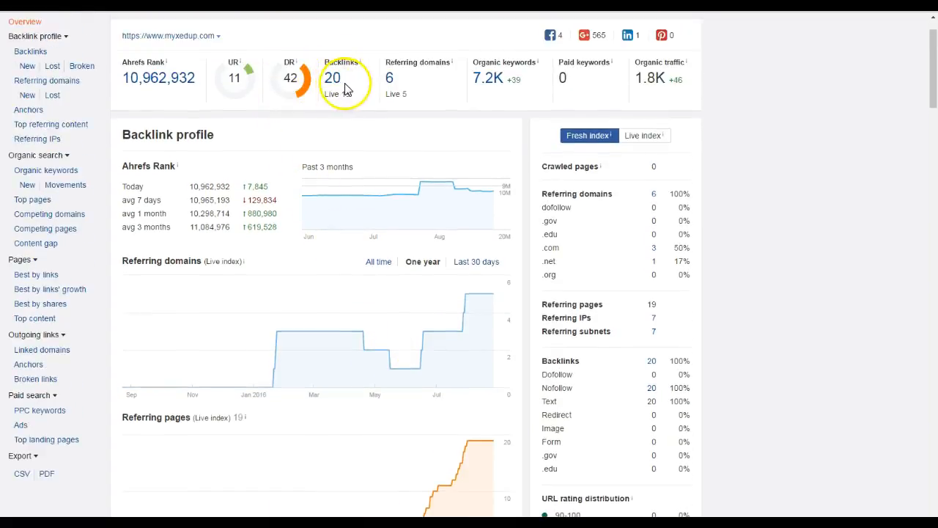
mouse_move(332, 60)
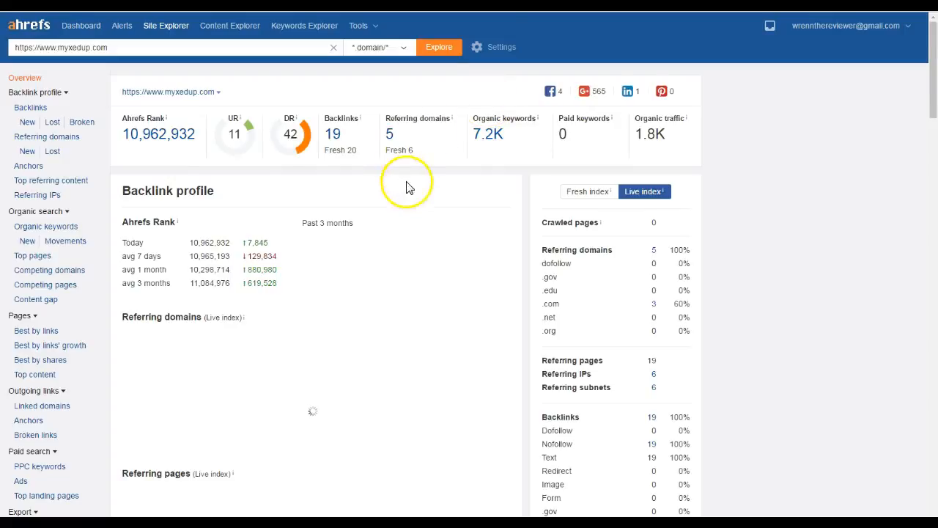
scroll(down, 3)
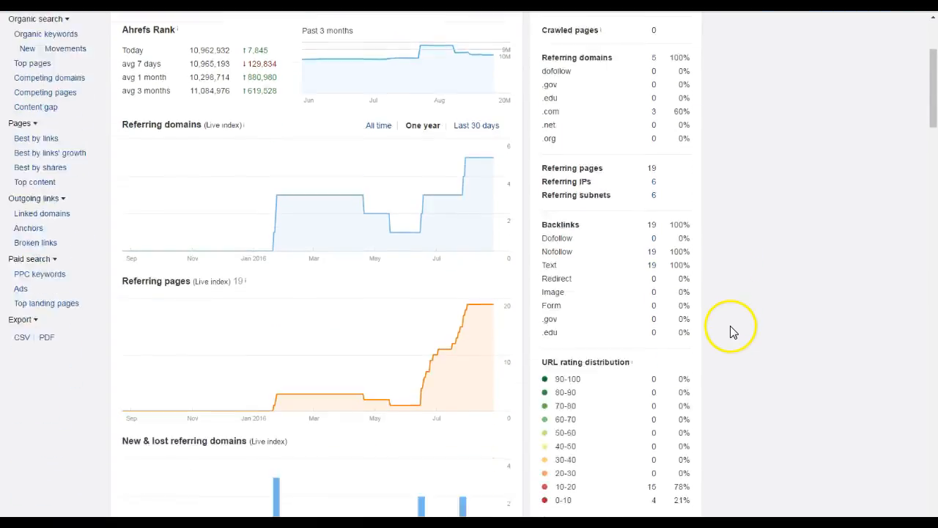
scroll(down, 3)
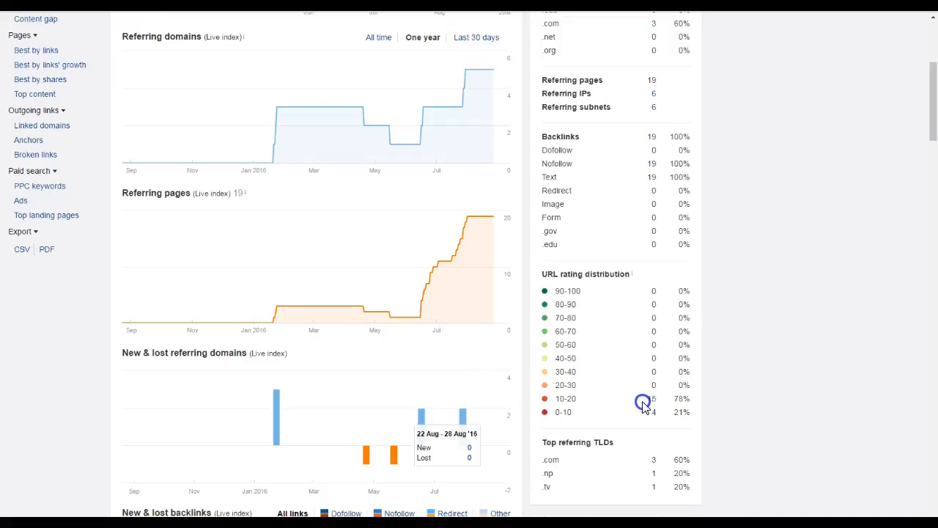
mouse_move(735, 384)
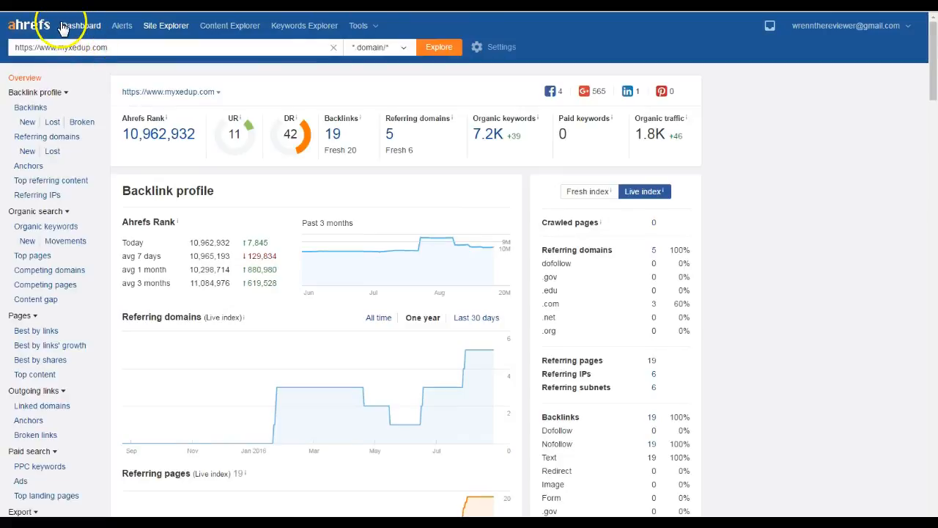
mouse_move(53, 31)
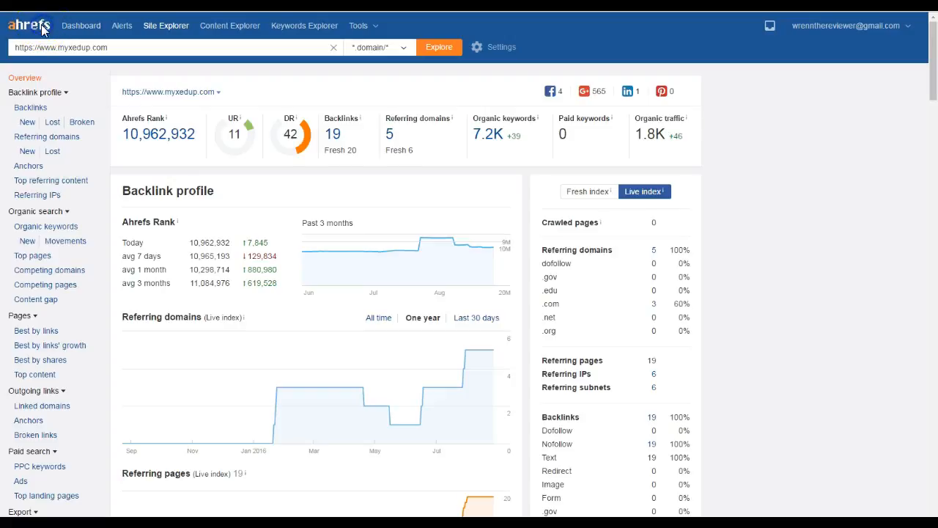
click(79, 24)
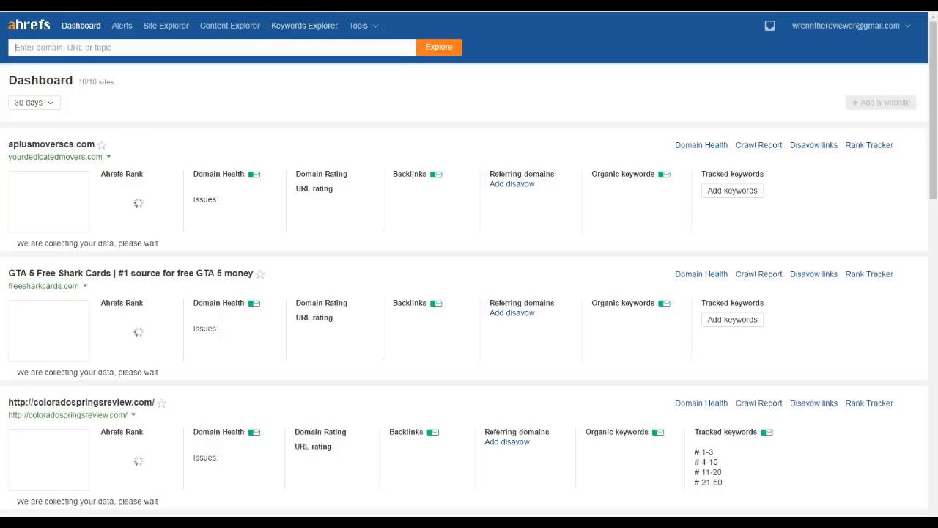
click(304, 25)
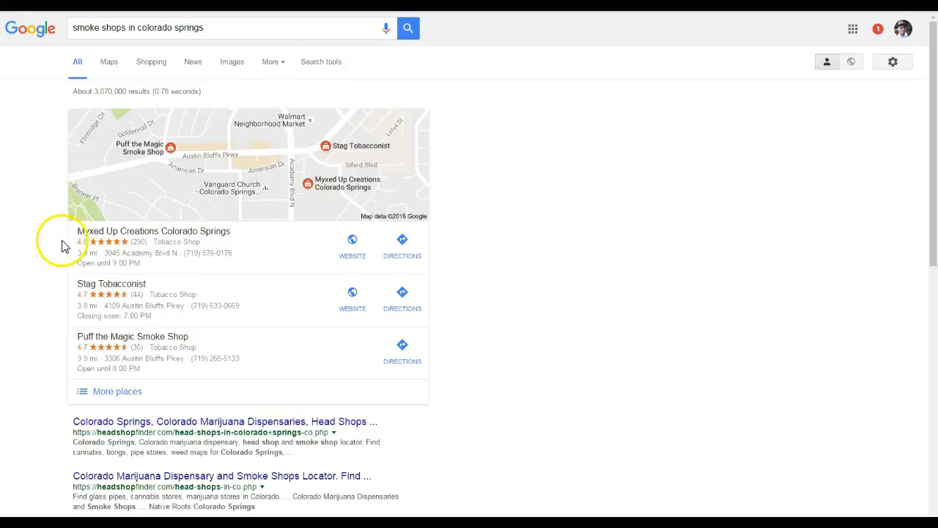
mouse_move(66, 239)
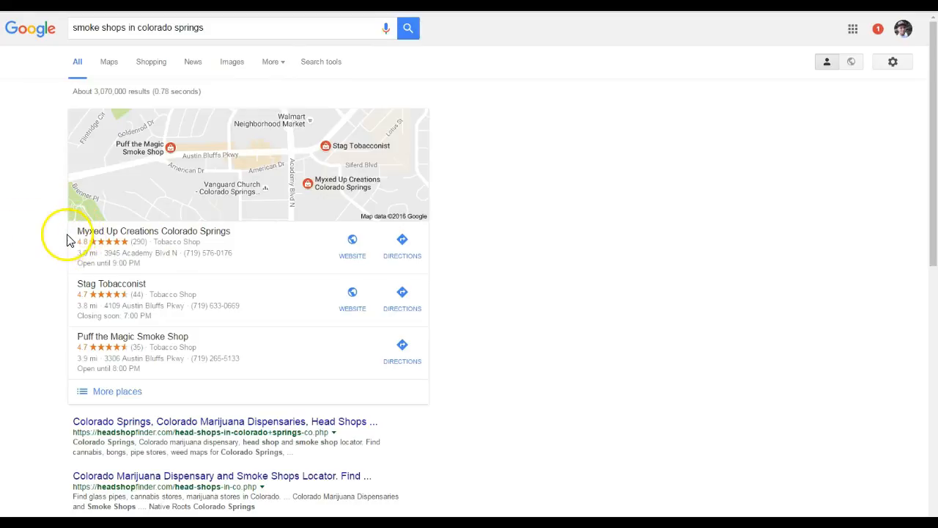
- Open More places and view the Myxed Up Creations panel (4.8 stars, 290 reviews)
click(117, 390)
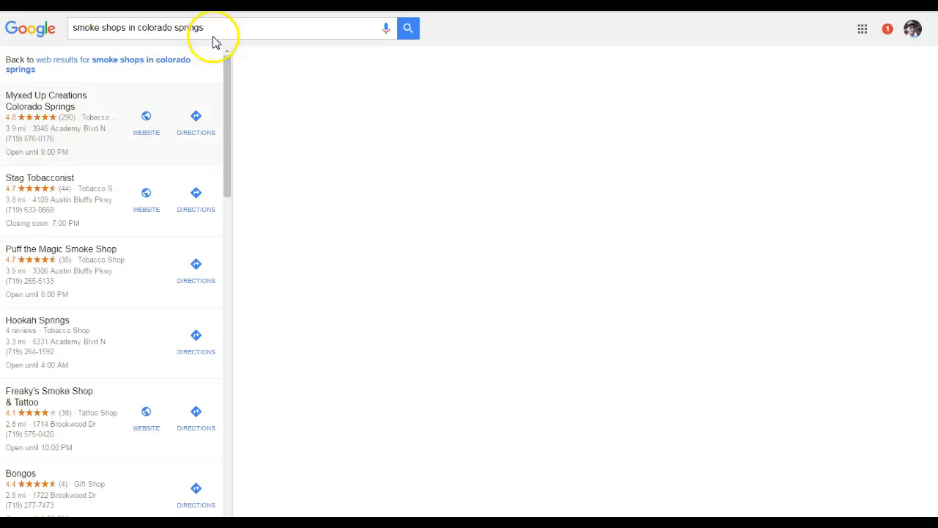
click(46, 101)
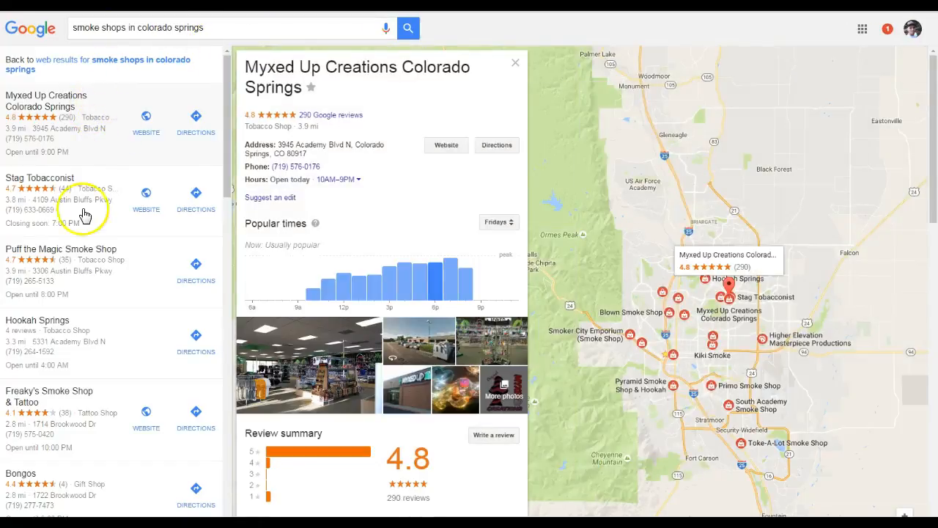
mouse_move(84, 132)
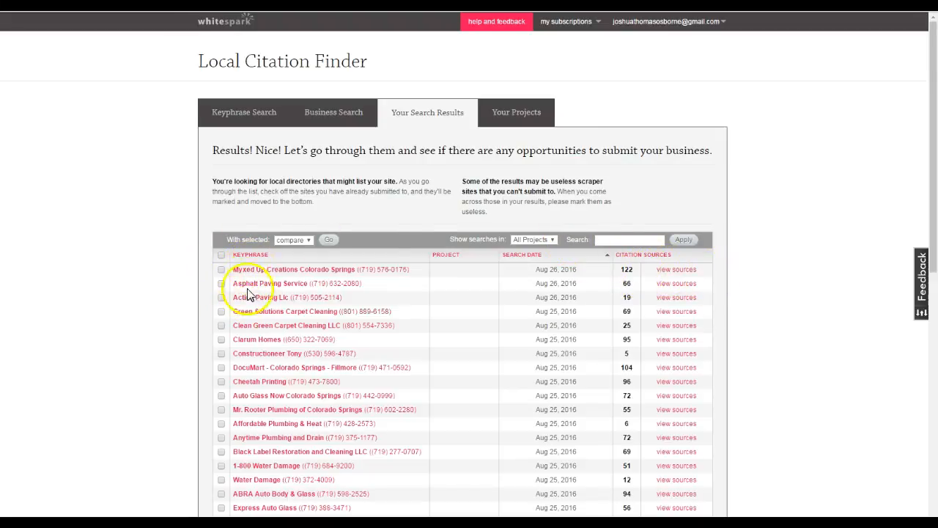
mouse_move(271, 260)
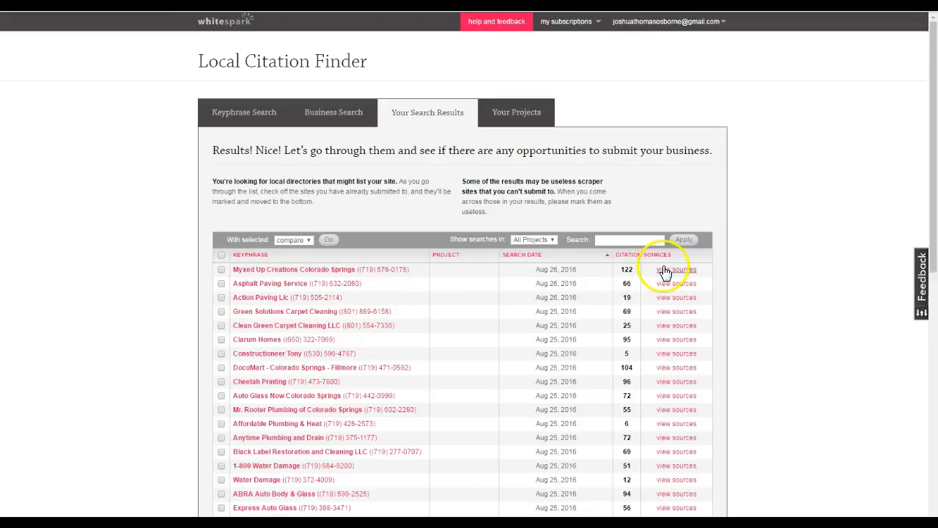
- Browse Myxed Up Creations' 122 citation sources, including facebook.com, citysearch.com and bbb.org
click(675, 270)
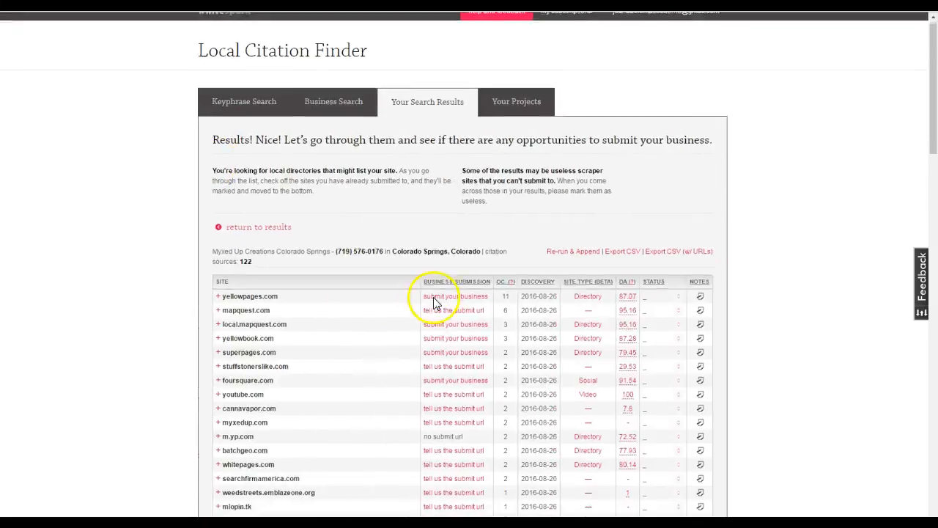
scroll(down, 3)
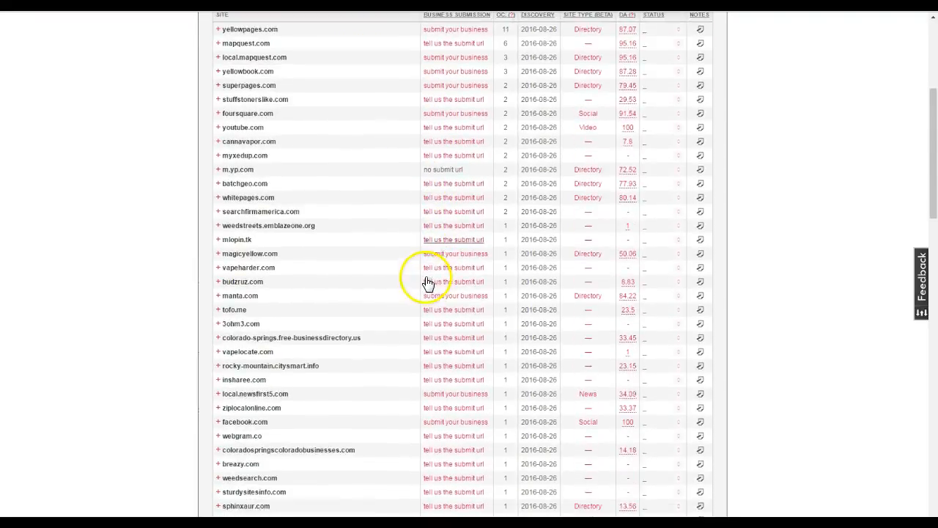
scroll(down, 3)
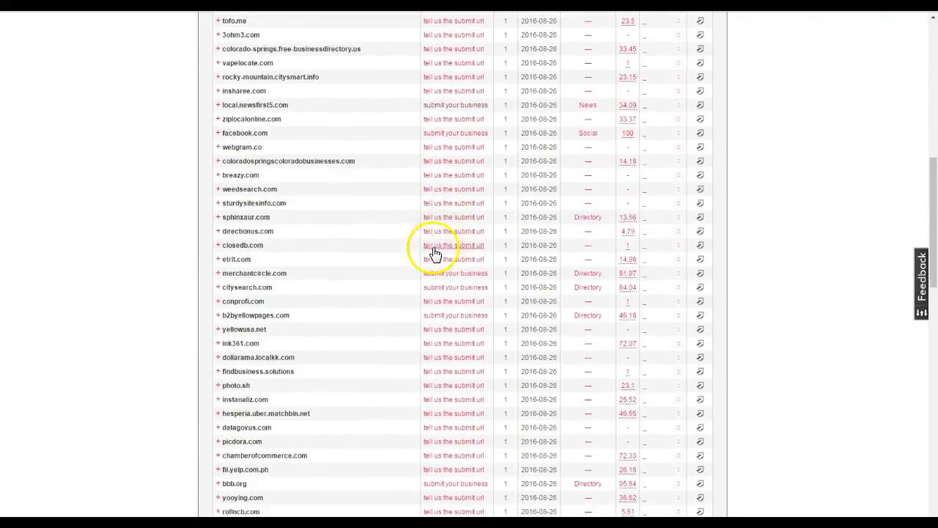
scroll(down, 3)
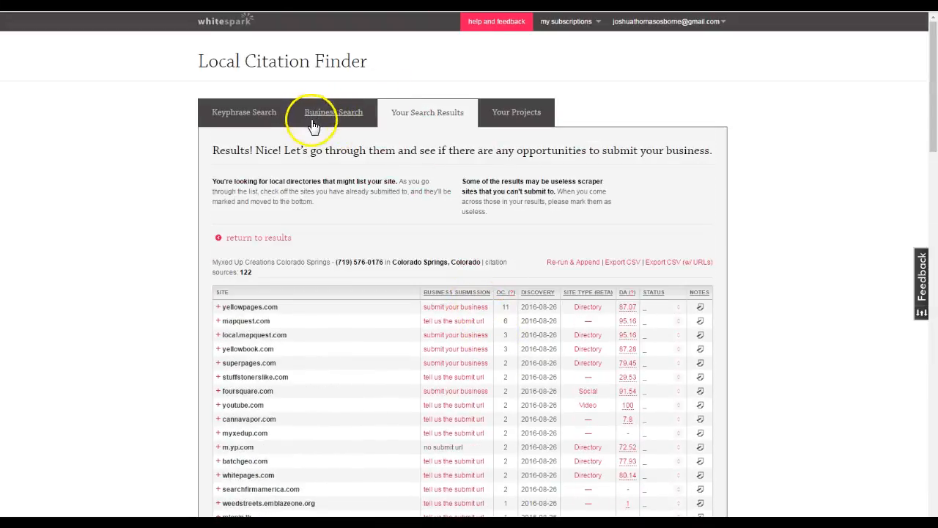
- Open the Business Search form and return to the citation search results
click(333, 112)
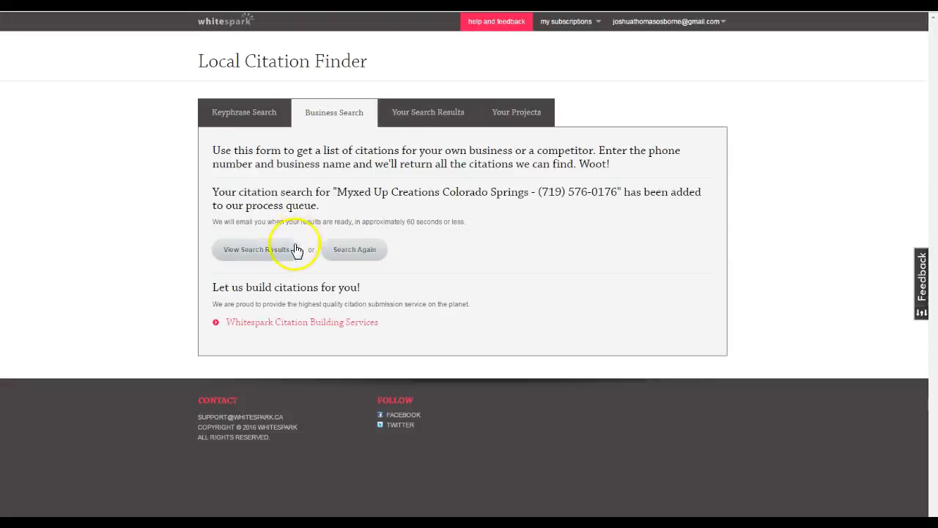
click(249, 250)
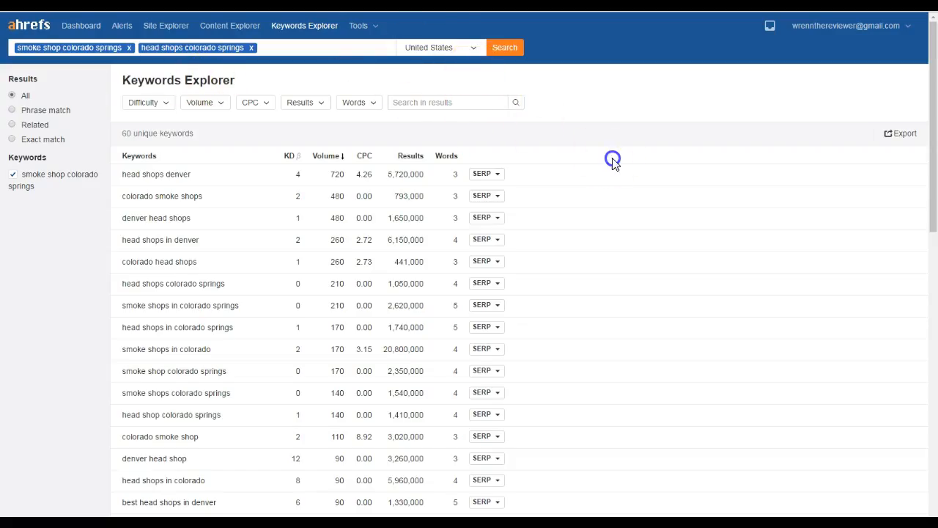
mouse_move(615, 163)
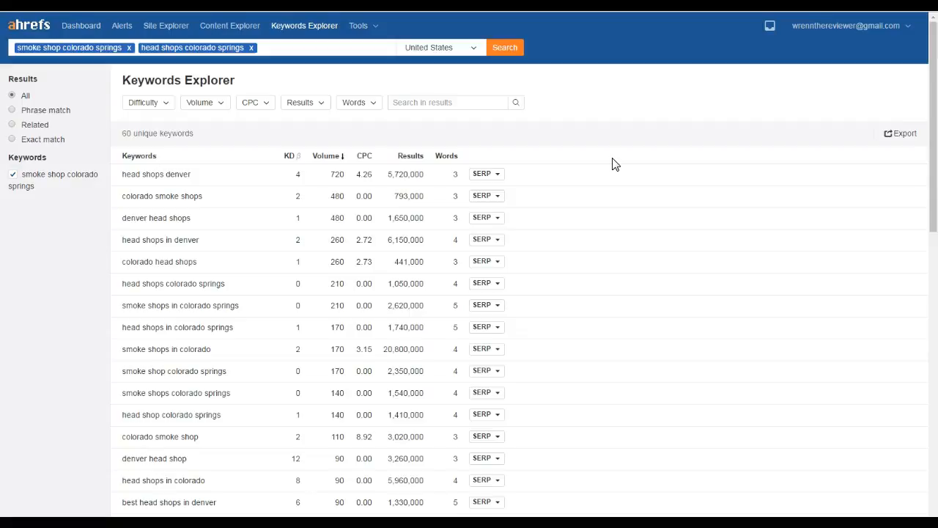
mouse_move(358, 181)
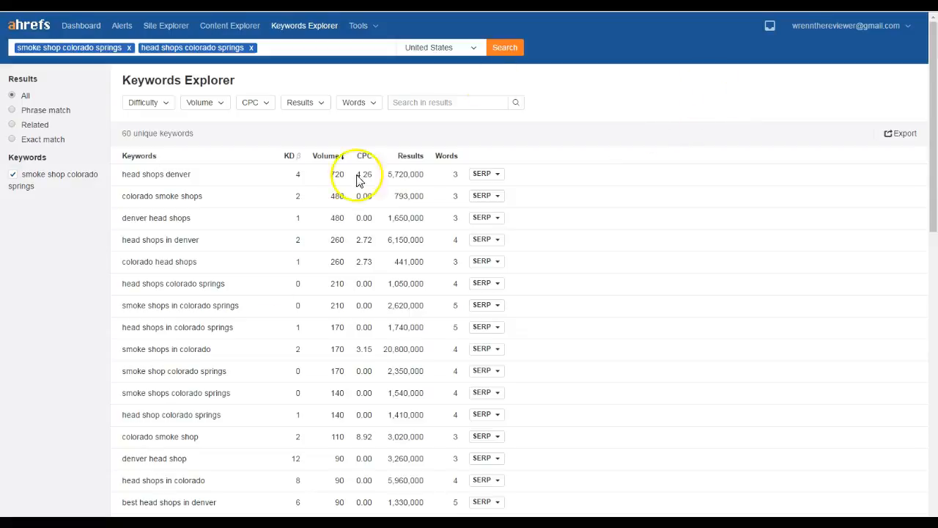